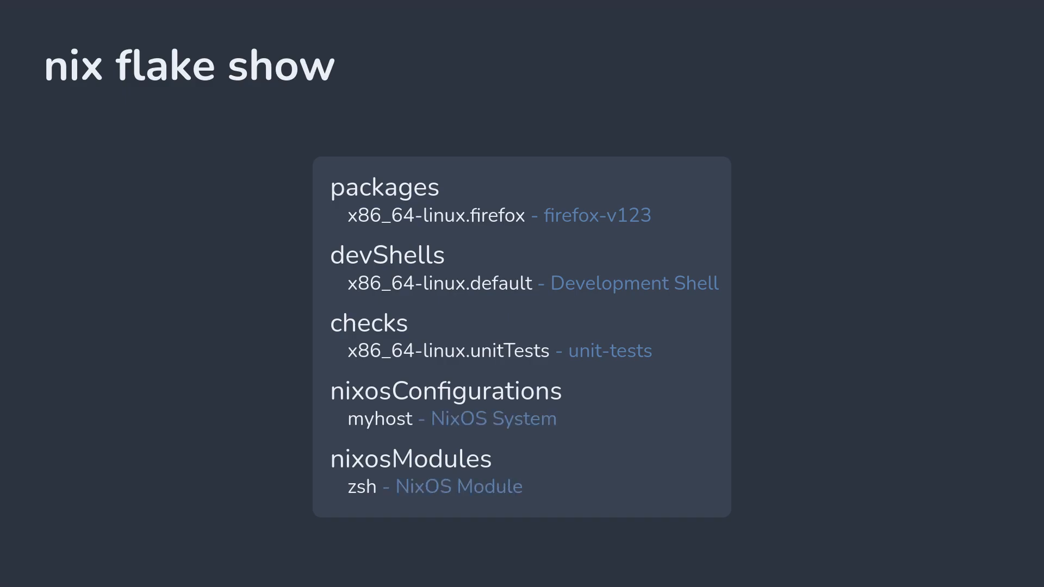
key("Right")
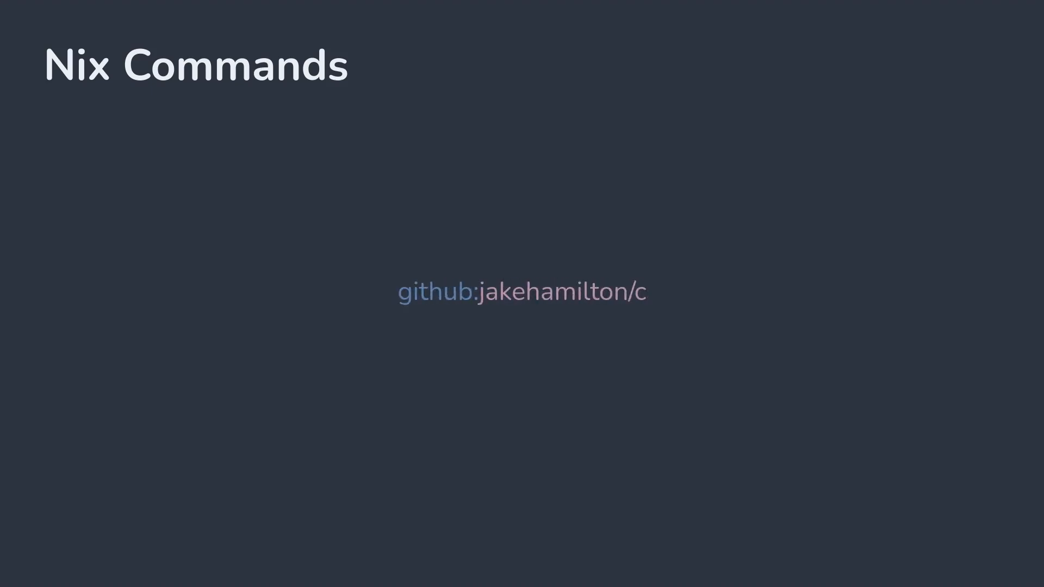